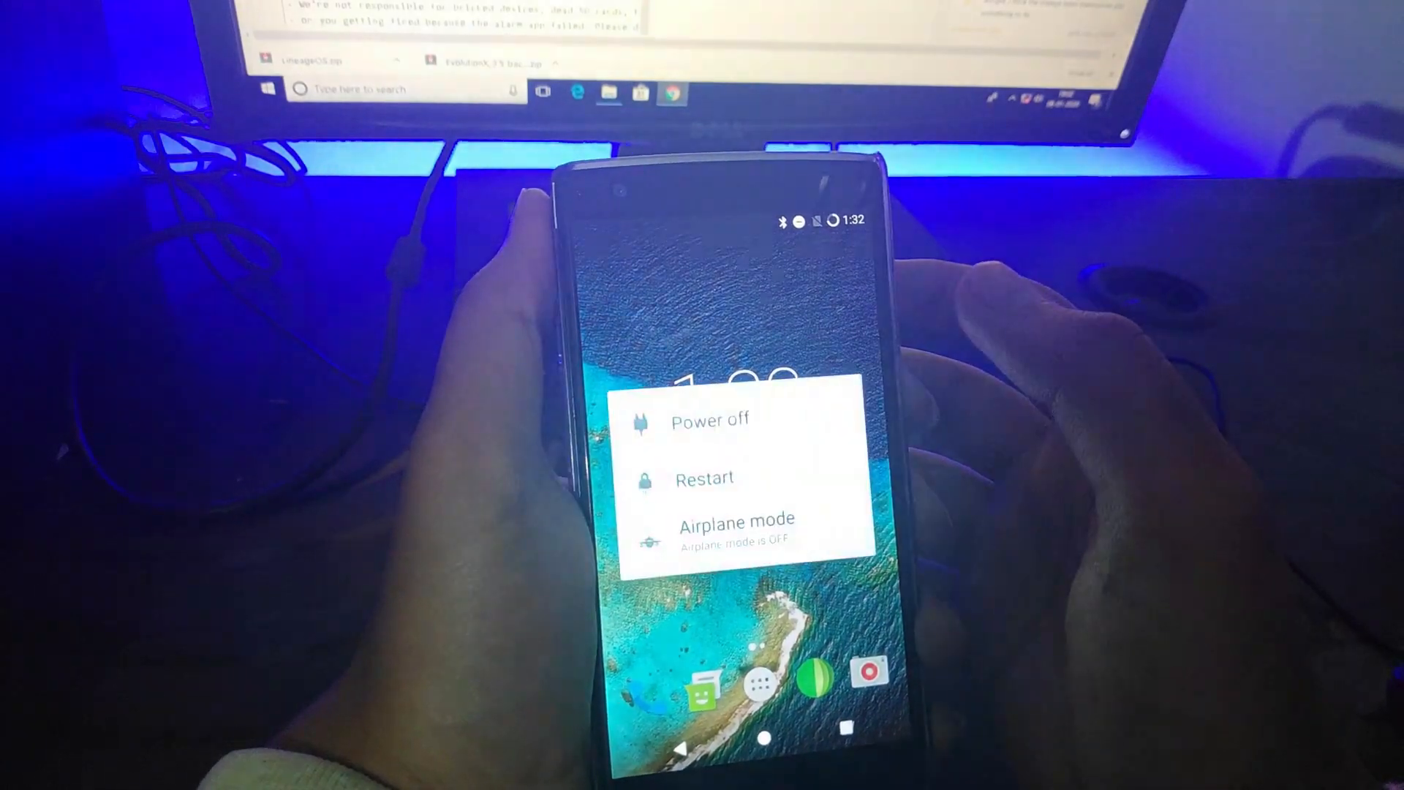
Choose Restart in the power menu to show restart, soft restart, recovery, bootloader and SystemUI options.
left_click(703, 477)
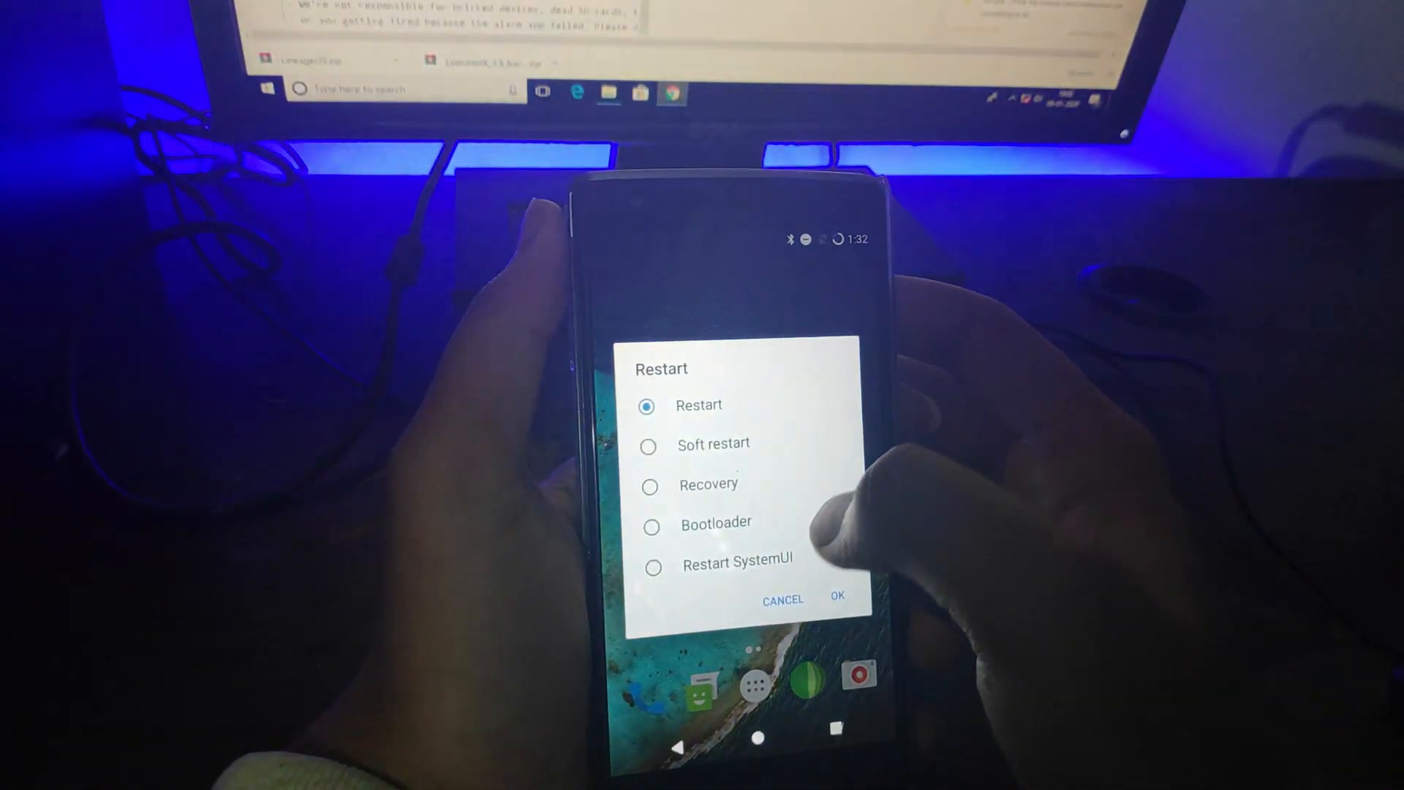